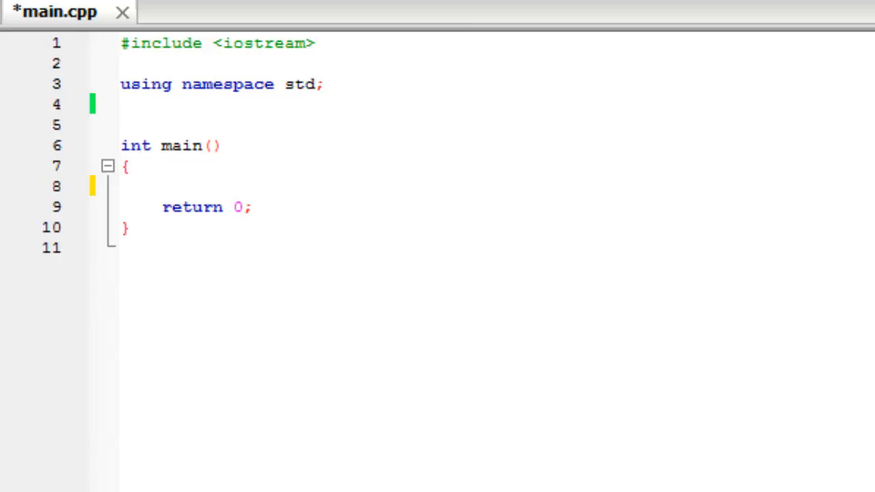
# Step: Write #include <cstdlib> on the new second line beneath the iostream include
pyautogui.click(161, 186)
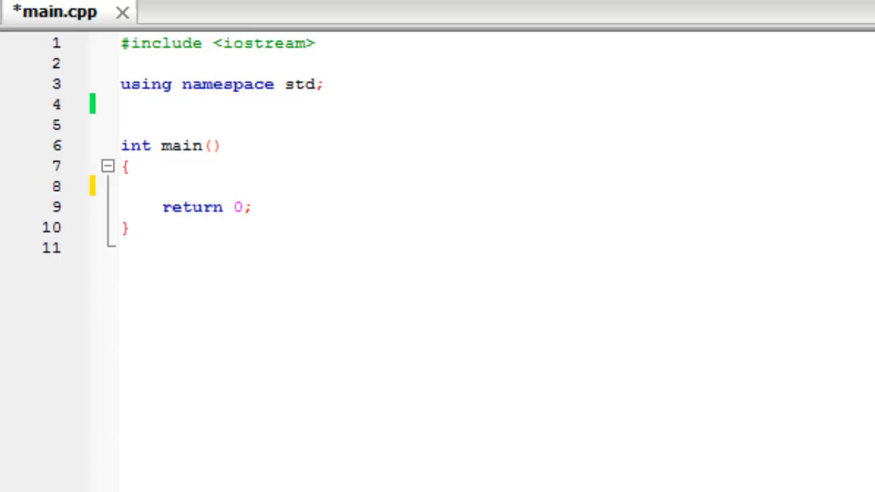
pyautogui.moveTo(314, 68)
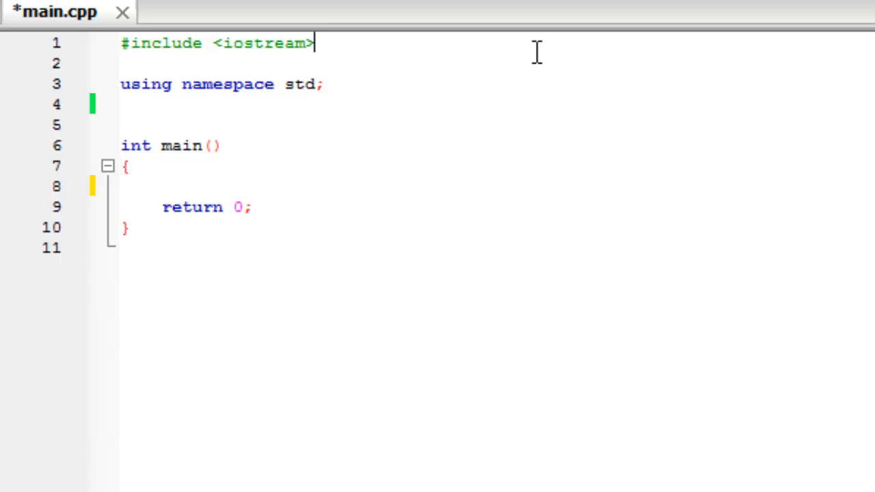
pyautogui.moveTo(190, 64)
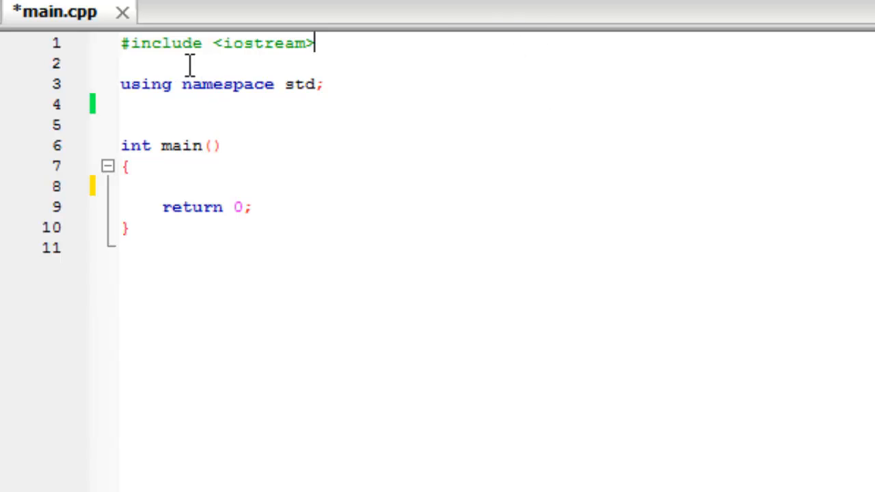
pyautogui.moveTo(175, 52)
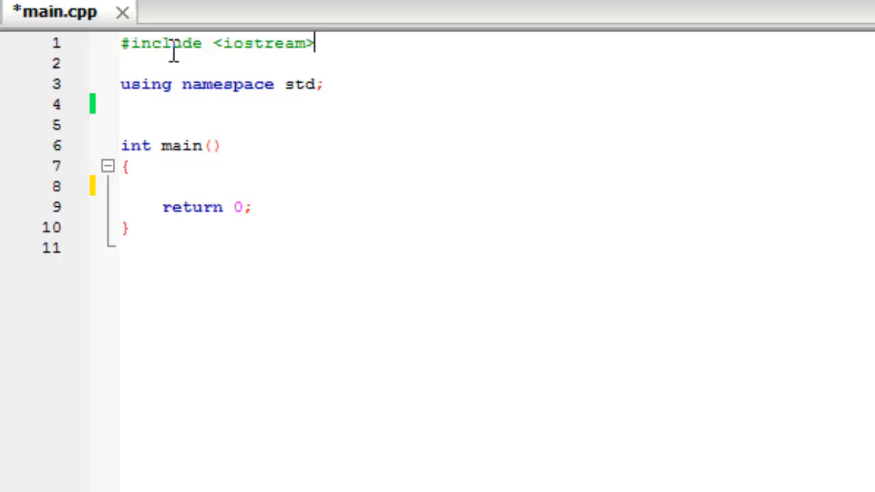
pyautogui.write('#')
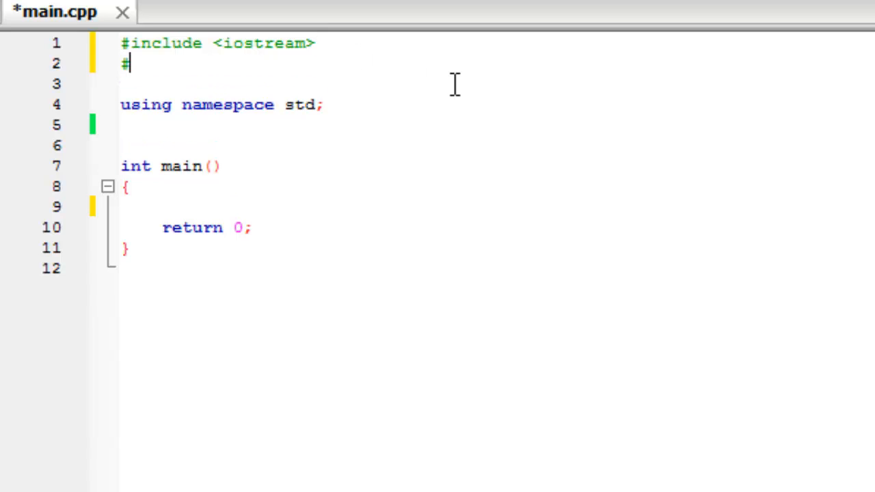
pyautogui.write('include')
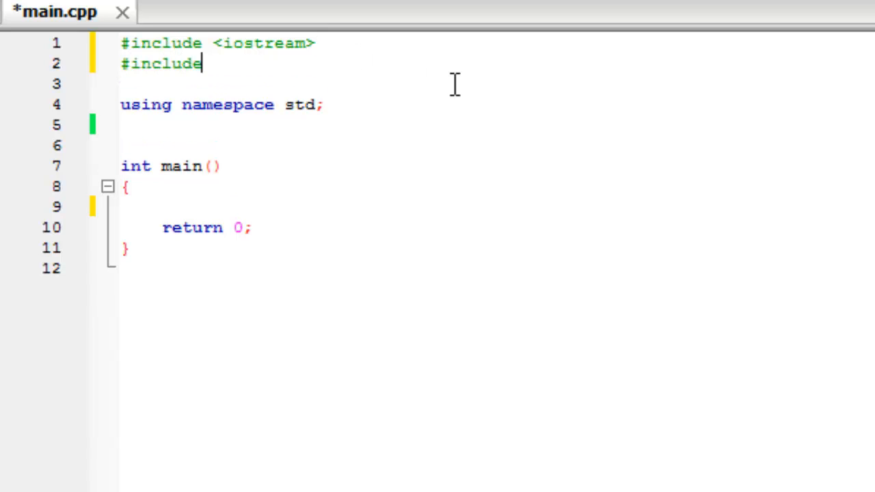
pyautogui.write('<')
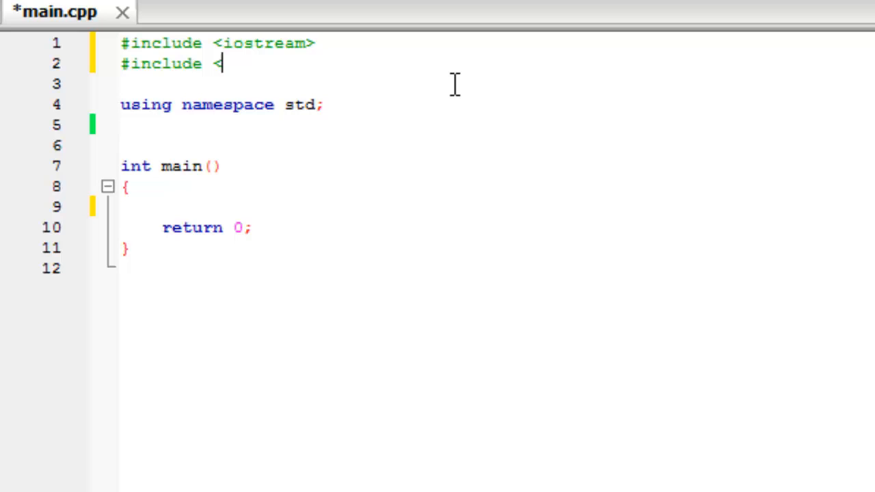
pyautogui.write('c')
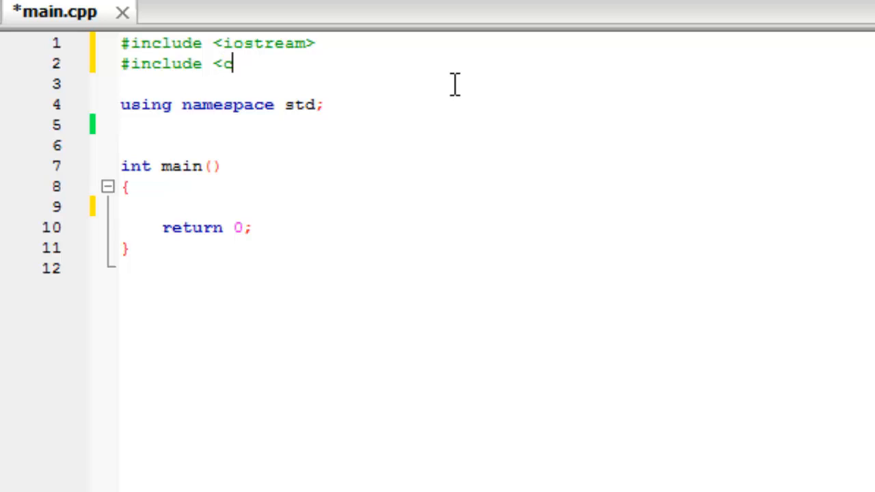
pyautogui.write('std')
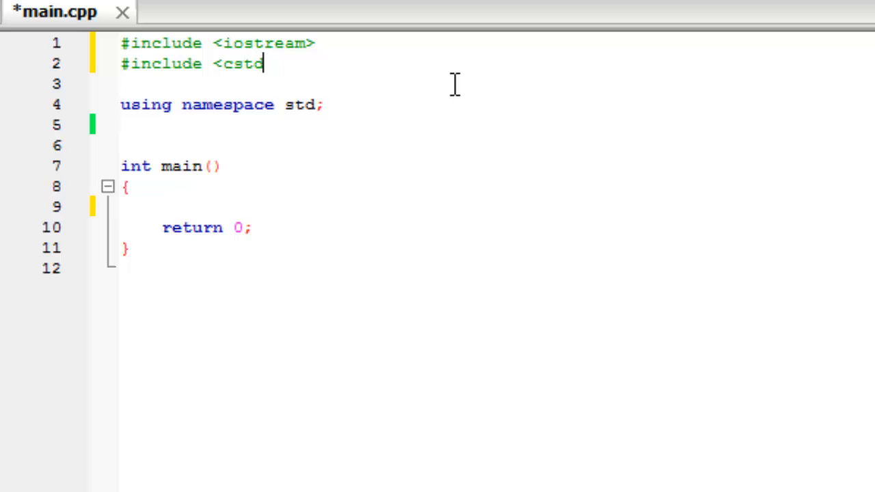
pyautogui.write('lib>')
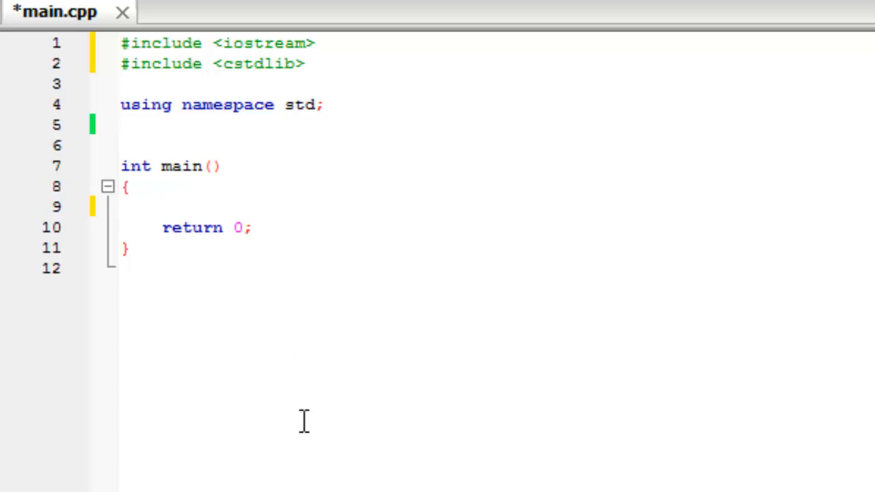
pyautogui.click(161, 206)
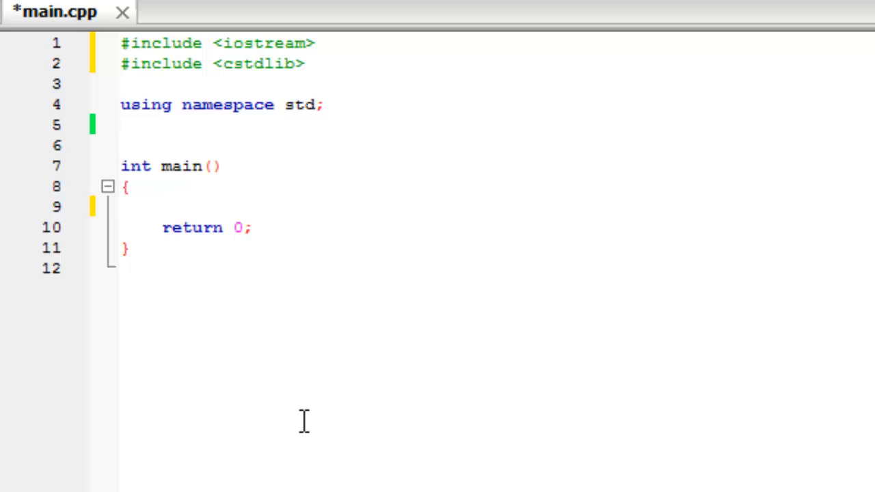
# Step: Write a for loop header running int x from 0 while x<15 with x++
pyautogui.click(162, 206)
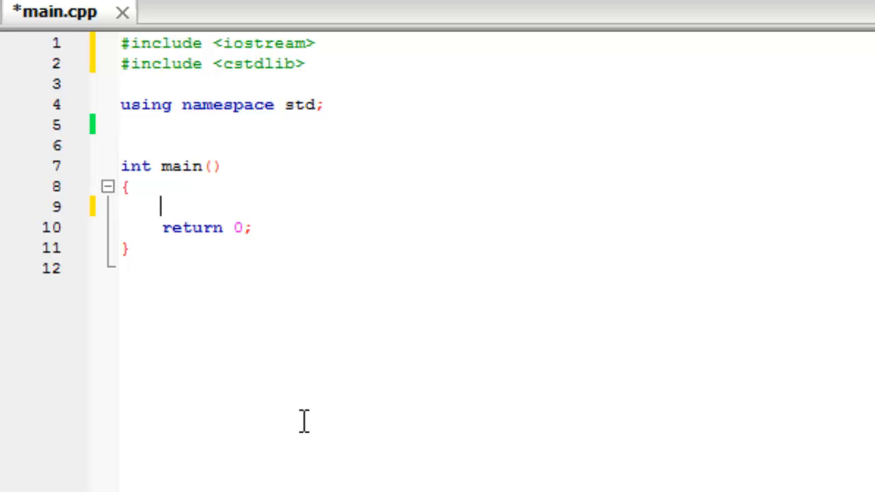
pyautogui.write('for')
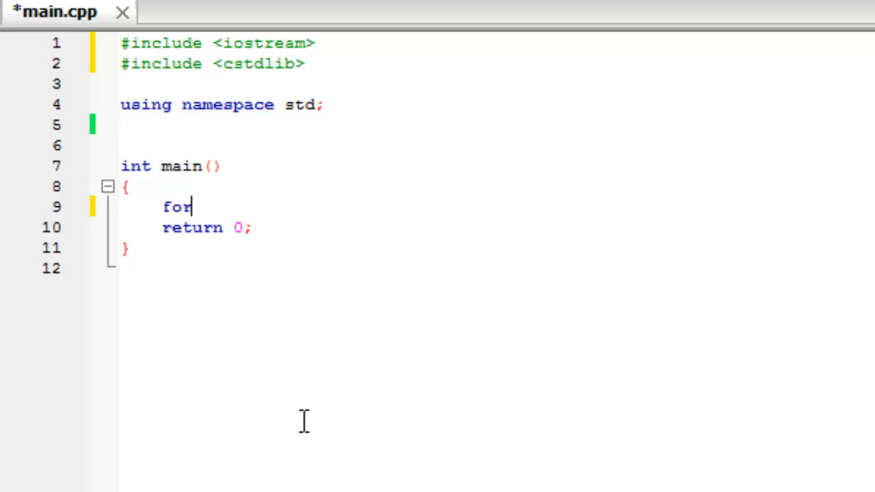
pyautogui.write('(int x=')
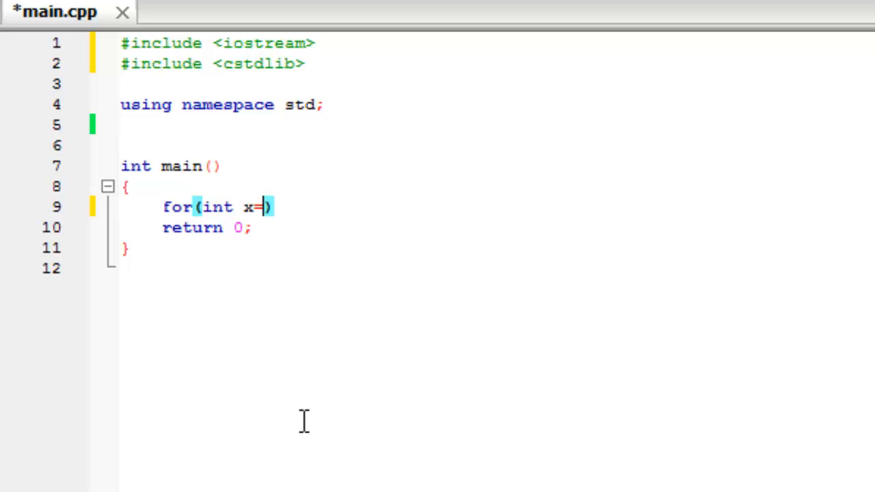
pyautogui.write('0;')
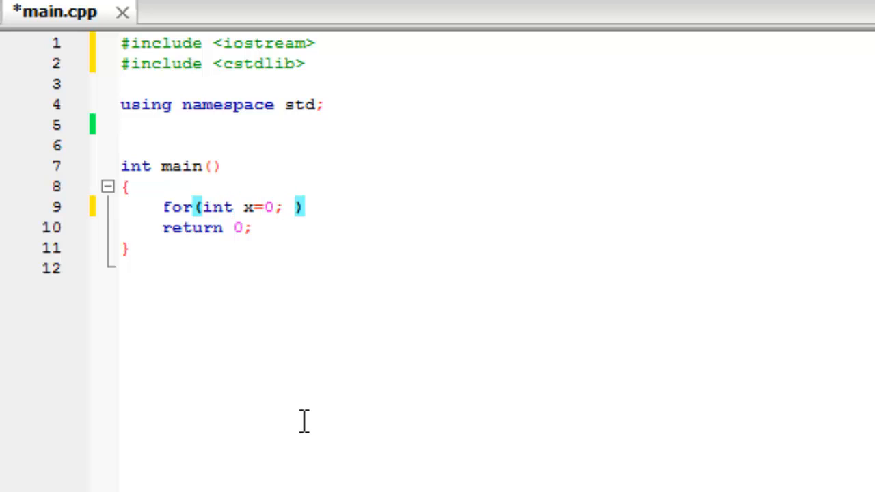
pyautogui.write('x<')
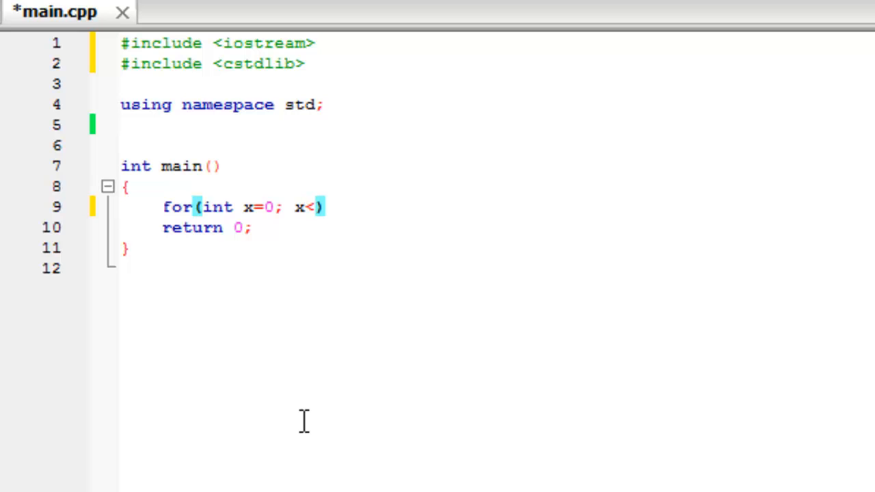
pyautogui.write('15;')
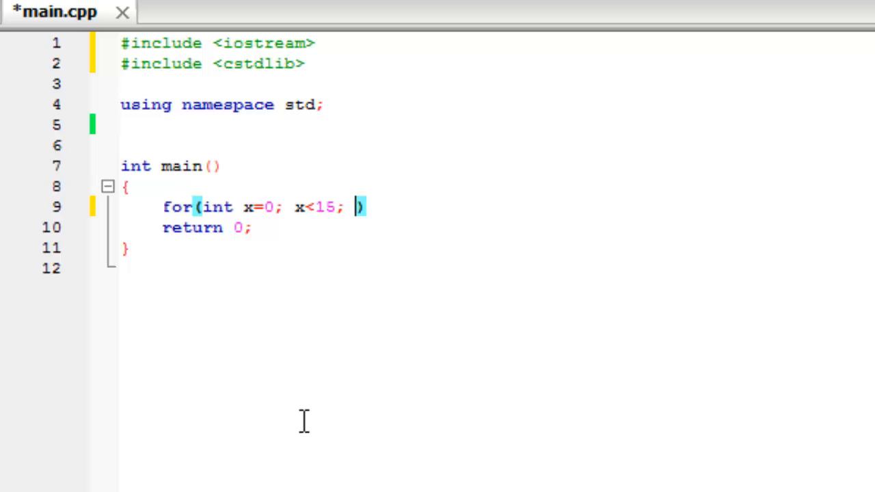
pyautogui.write('x')
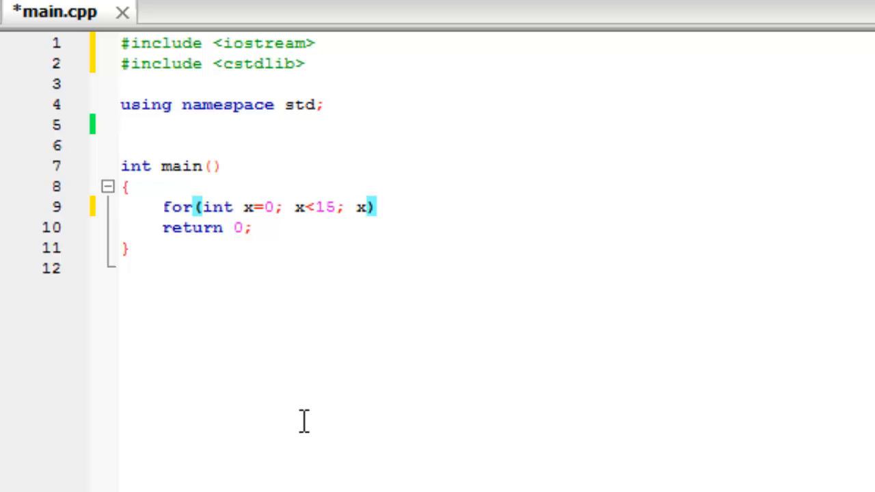
pyautogui.write('++')
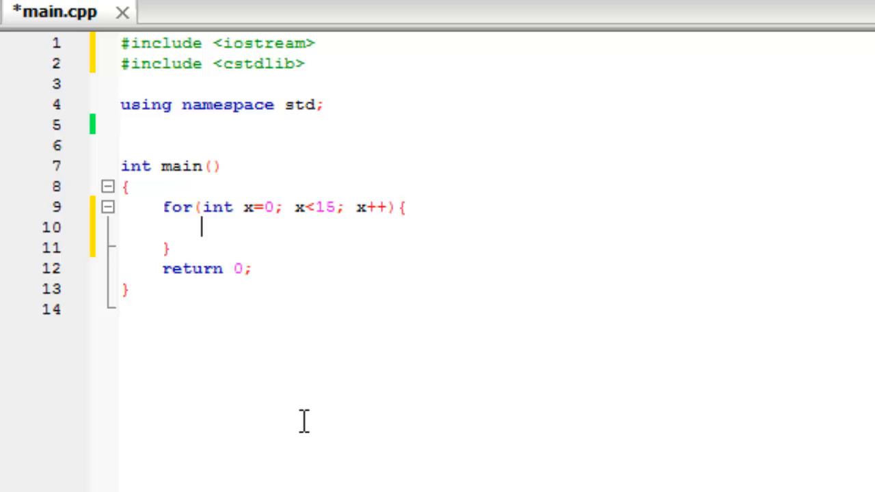
# Step: Inside the loop, output rand() followed by endl with cout
pyautogui.write('cout')
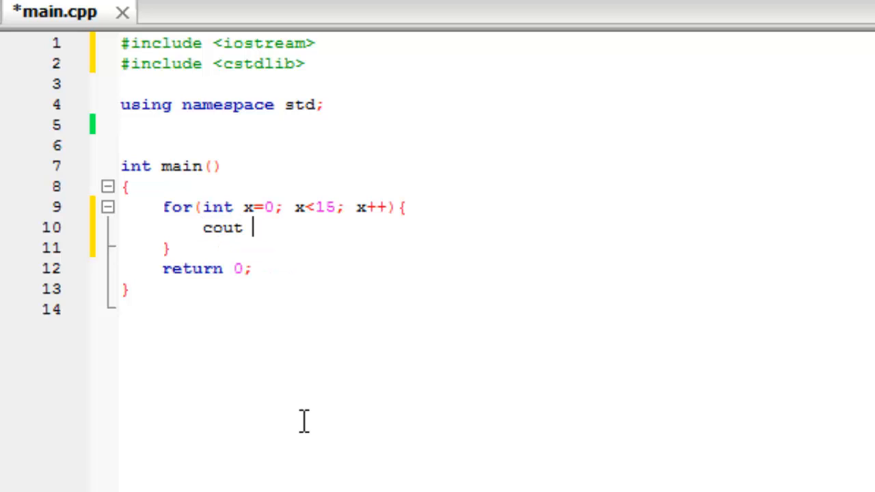
pyautogui.write('<<')
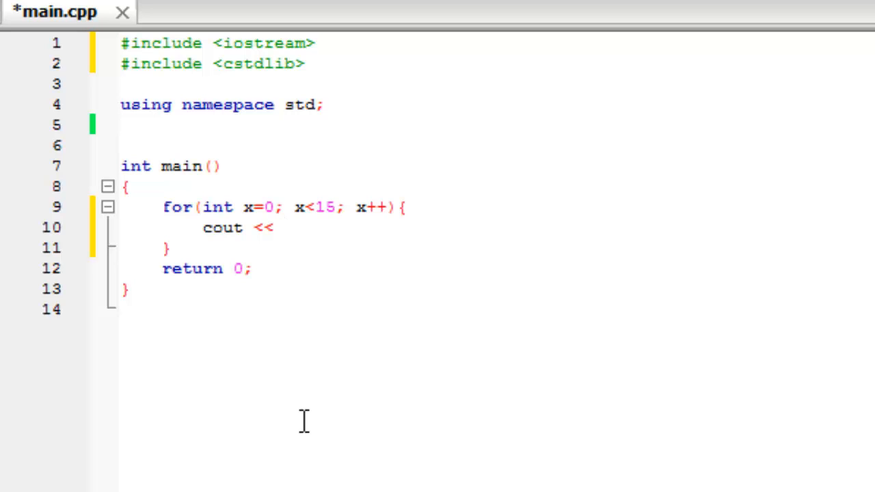
pyautogui.write('rand')
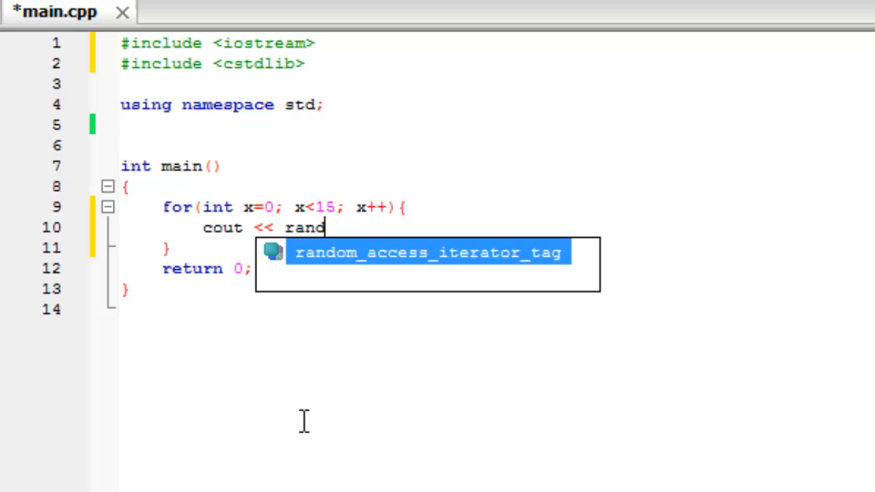
pyautogui.write('()')
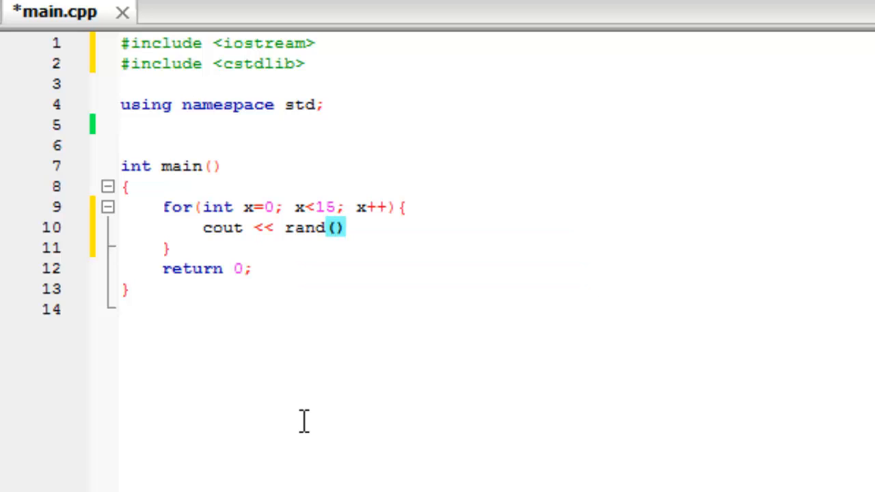
pyautogui.write('<<')
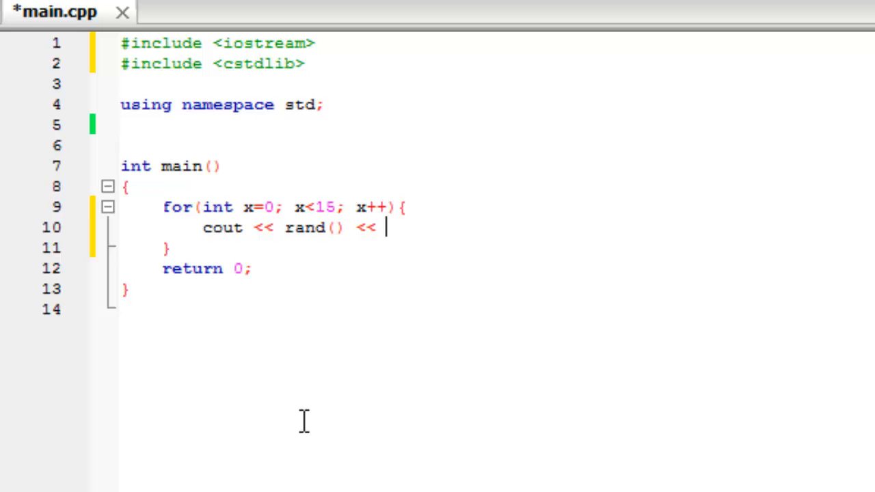
pyautogui.write('endl;')
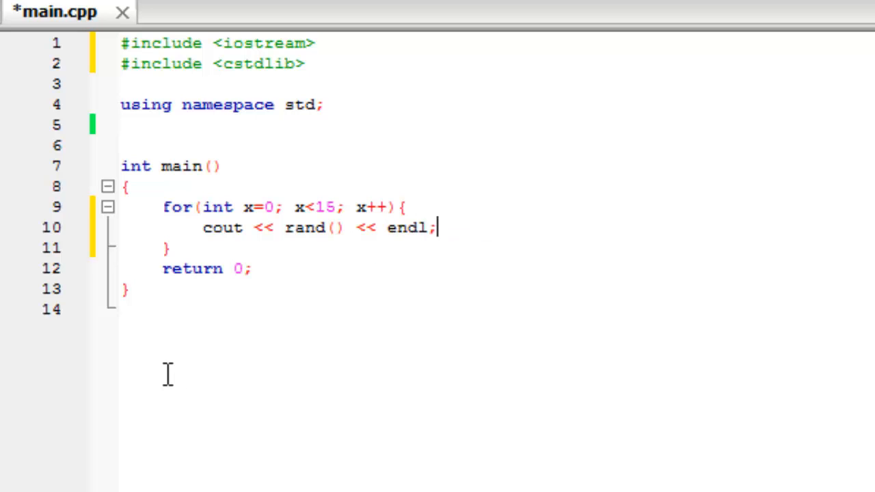
pyautogui.moveTo(279, 341)
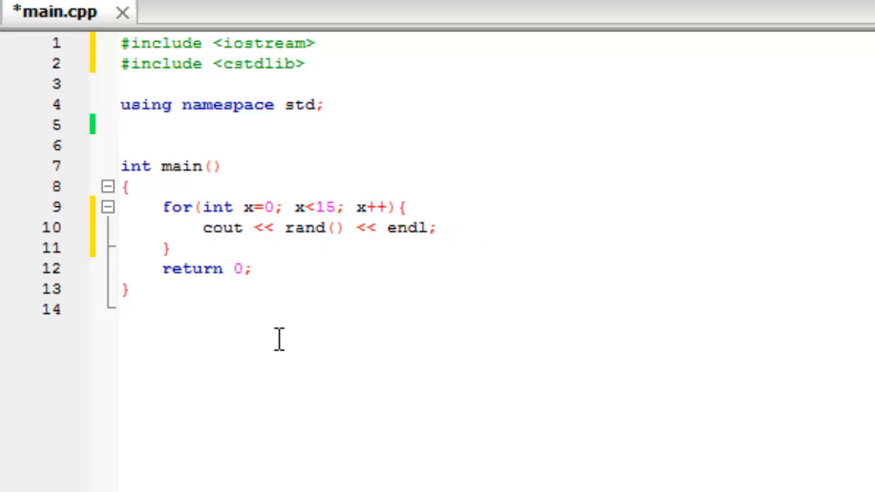
pyautogui.moveTo(252, 227)
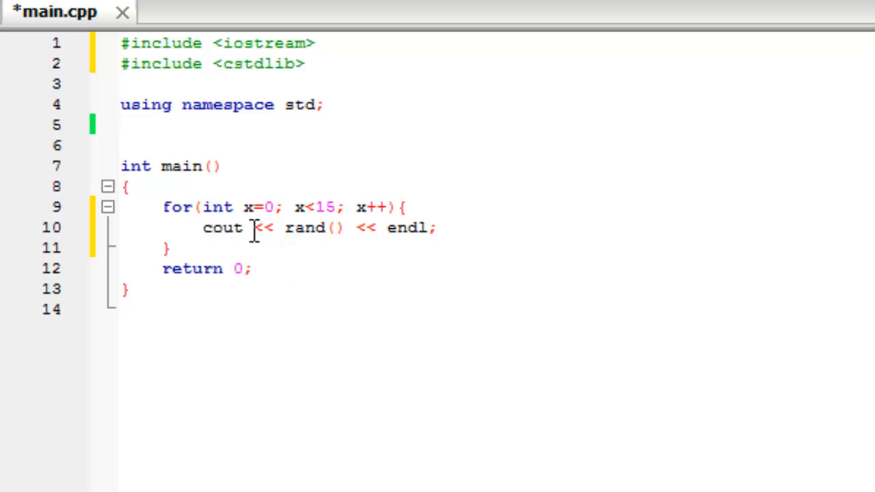
pyautogui.moveTo(254, 207)
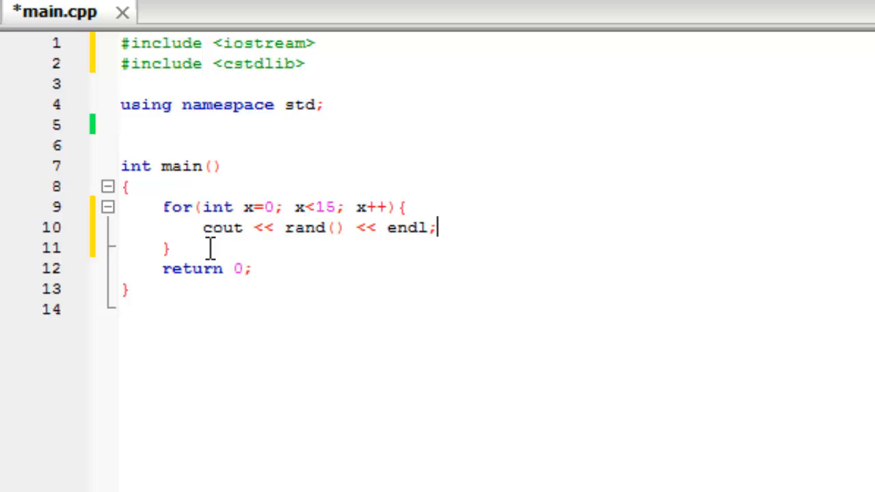
pyautogui.moveTo(207, 253)
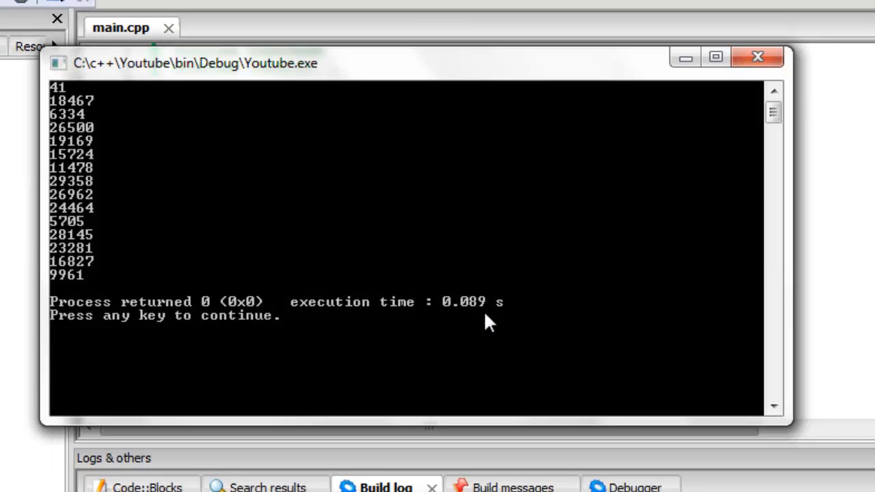
pyautogui.moveTo(107, 109)
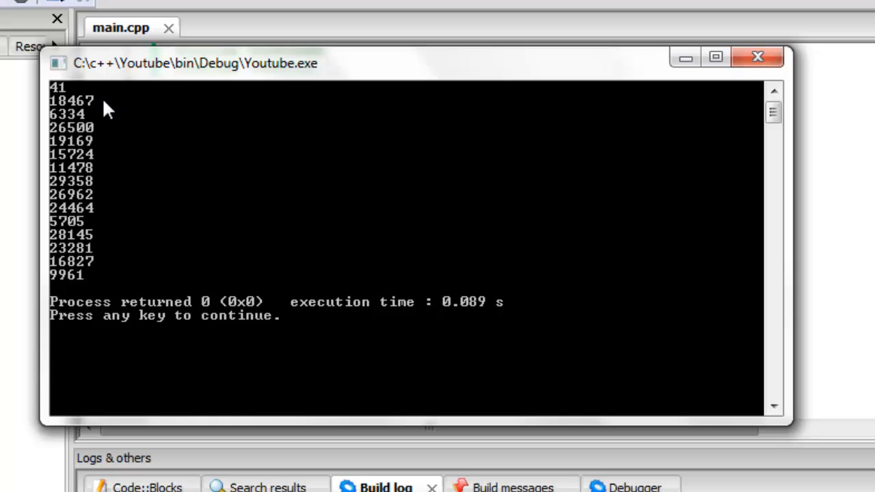
pyautogui.moveTo(98, 210)
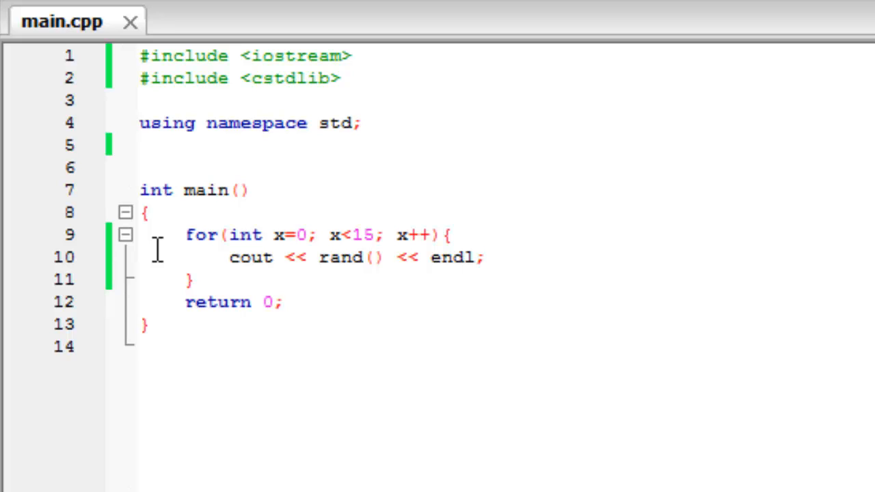
pyautogui.moveTo(405, 298)
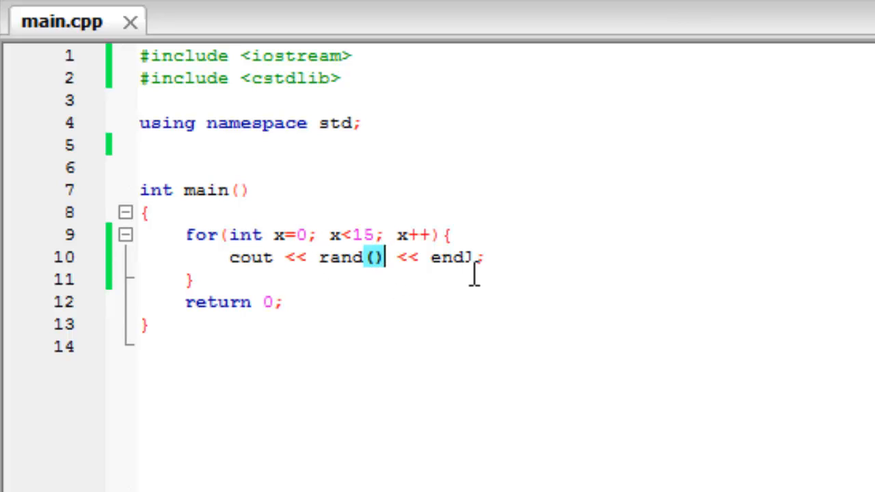
pyautogui.moveTo(686, 175)
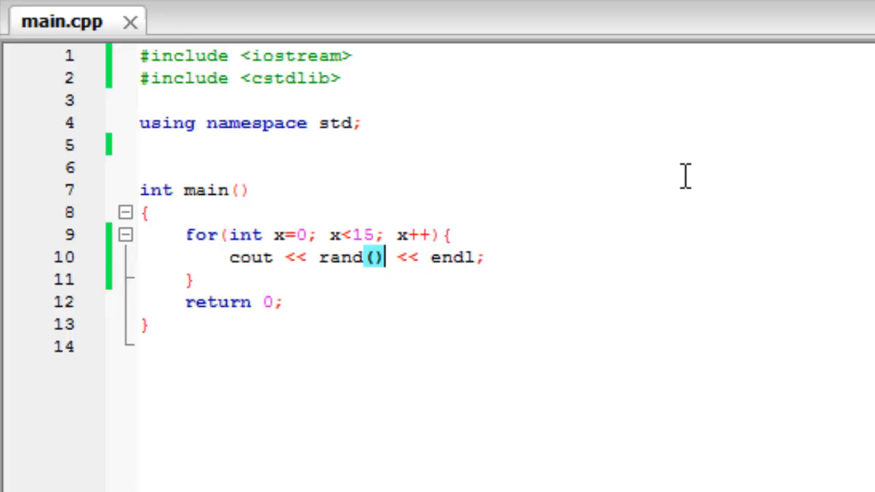
# Step: Change the printed expression to 1+(rand()%6) so each value is a dice roll
pyautogui.write('%6')
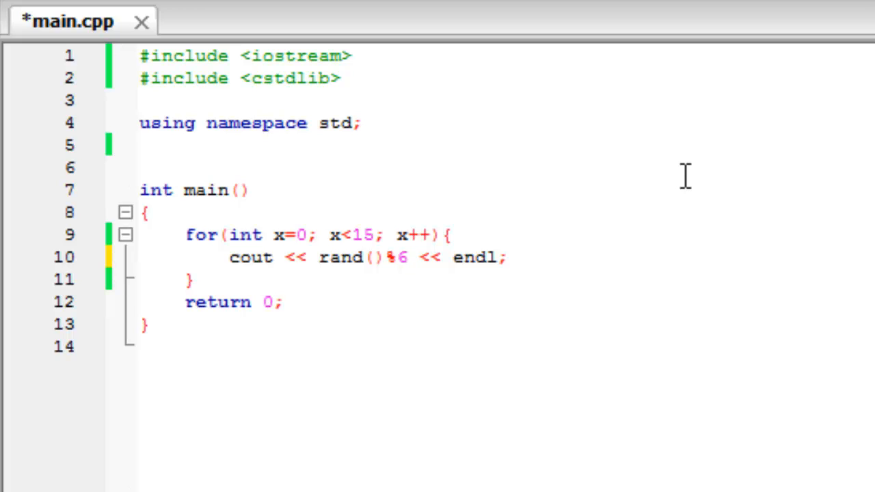
pyautogui.click(407, 257)
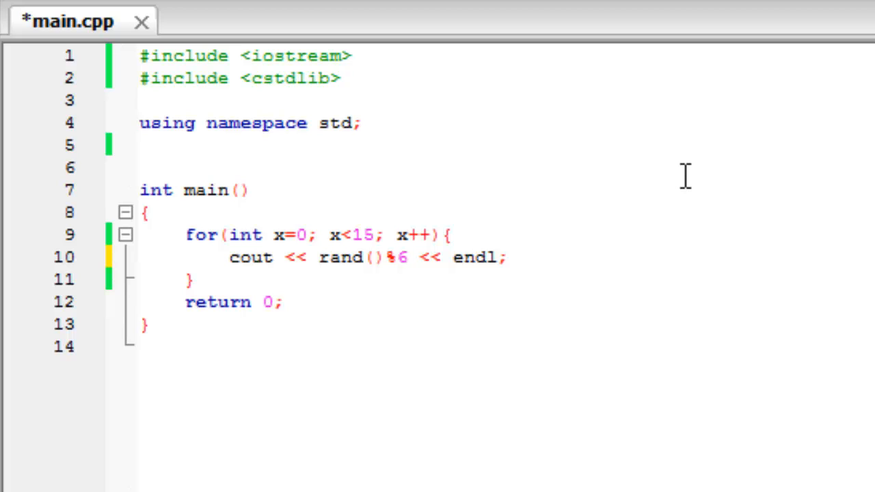
pyautogui.click(327, 257)
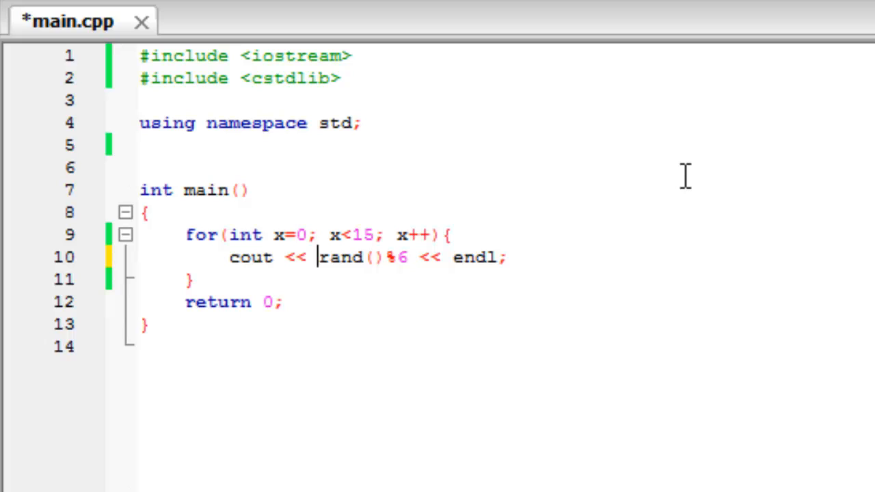
pyautogui.write('(')
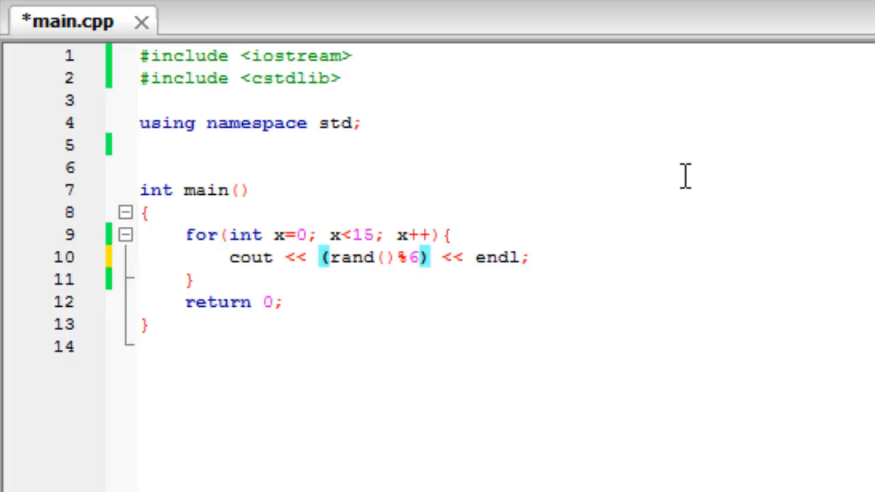
pyautogui.write('1+')
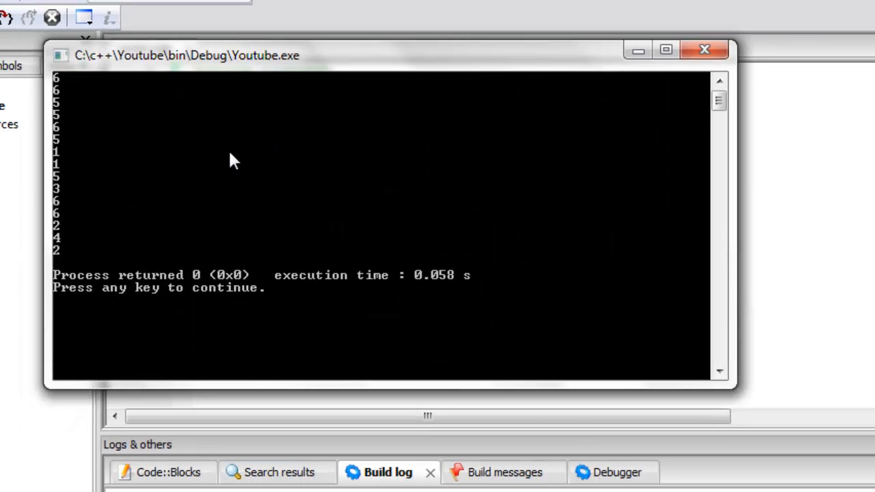
pyautogui.moveTo(90, 265)
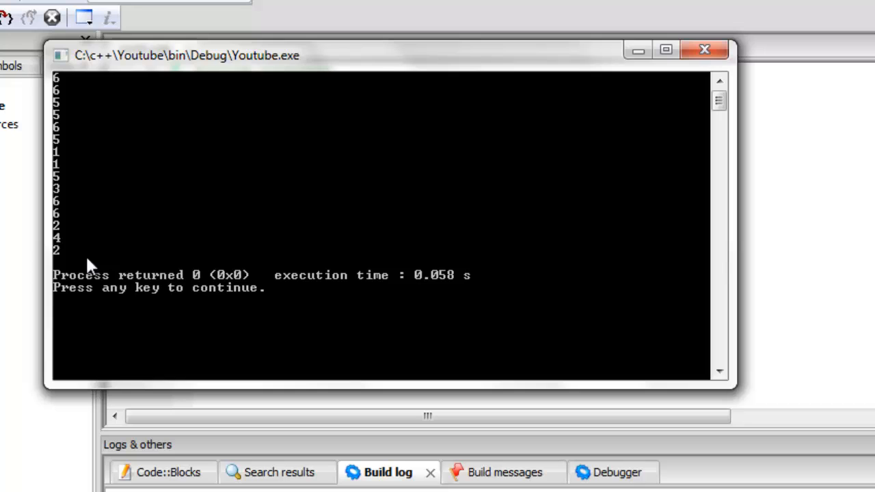
pyautogui.moveTo(75, 136)
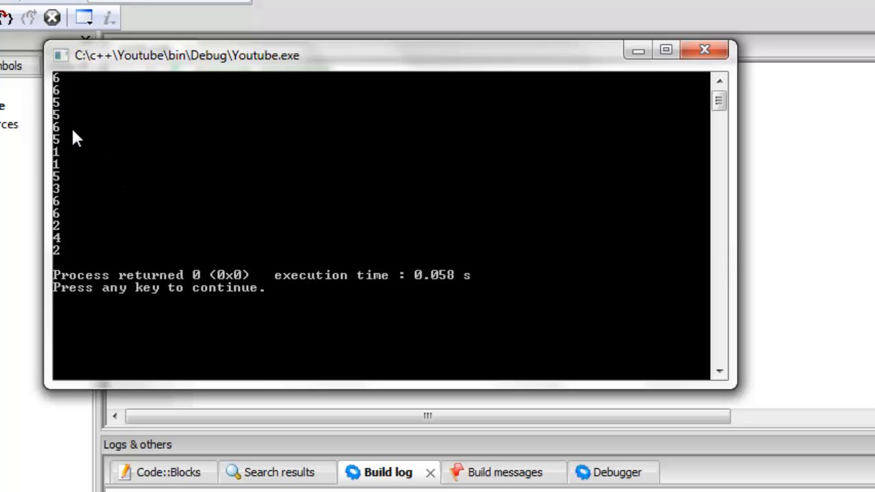
pyautogui.moveTo(80, 104)
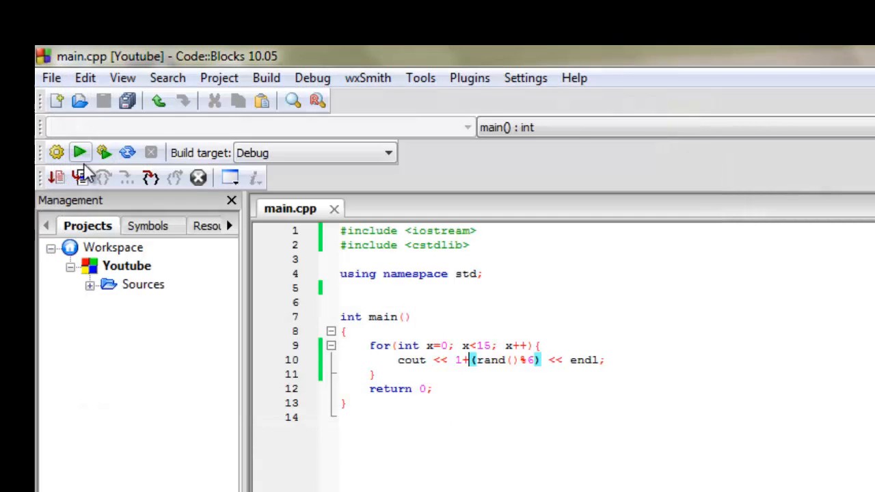
# Step: Close the console showing the fifteen dice values and return to the editor
pyautogui.click(79, 152)
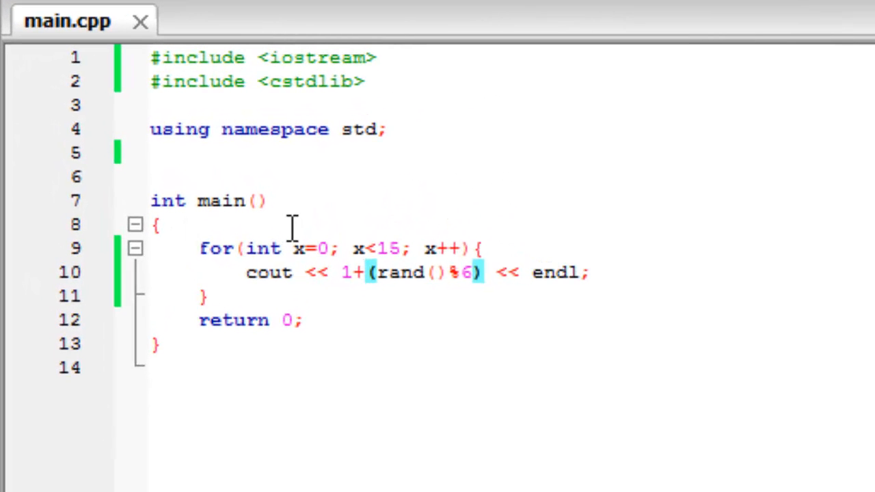
pyautogui.click(362, 272)
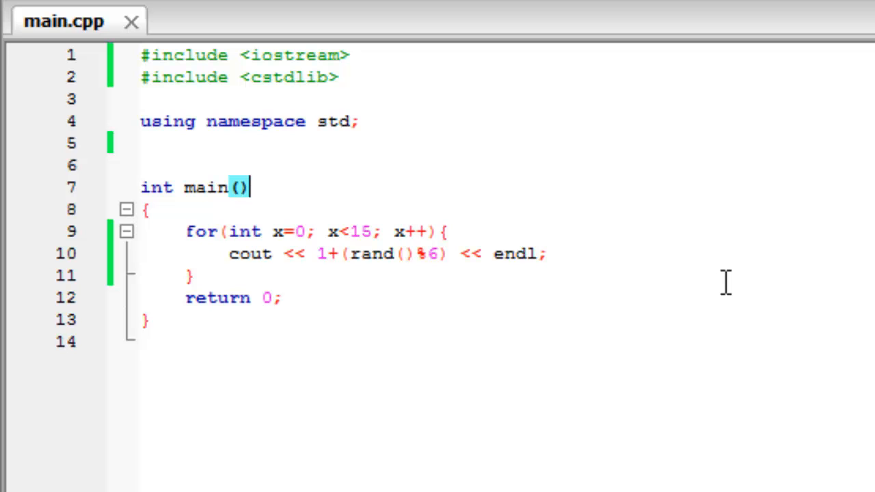
# Step: Add srand(41); at the start of main, above the for loop
pyautogui.click(145, 207)
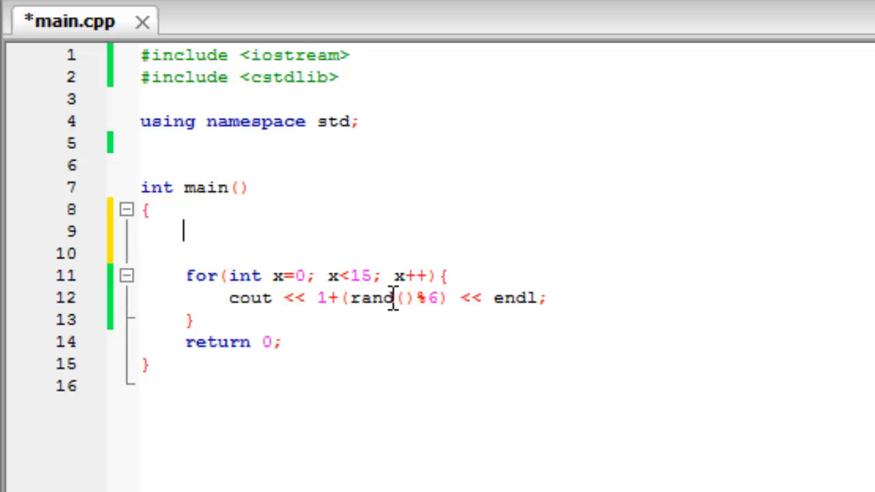
pyautogui.write('srand()')
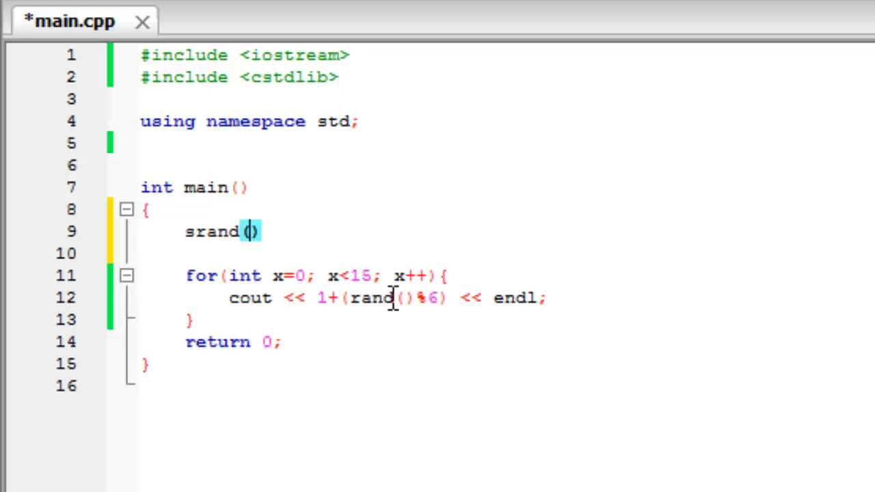
pyautogui.write('41')
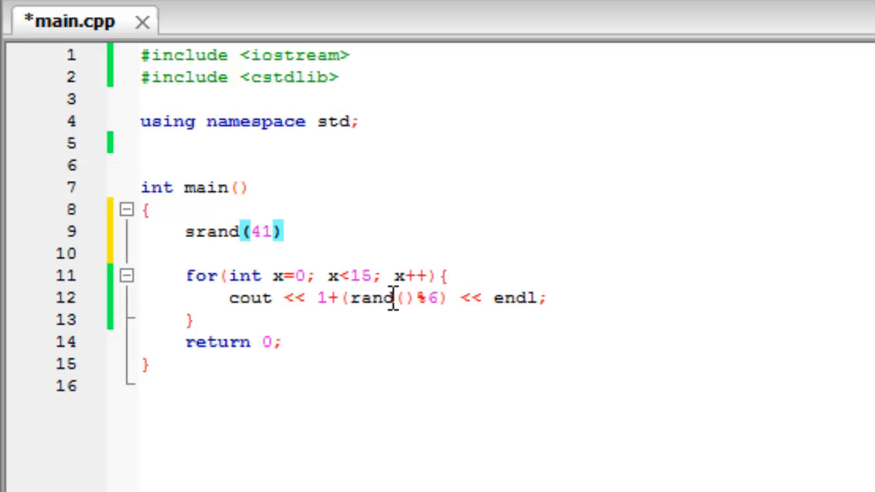
pyautogui.write(';')
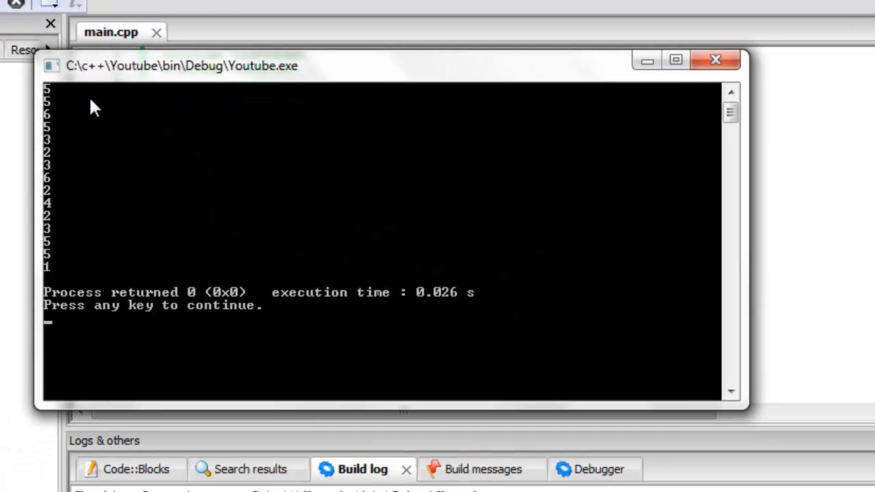
pyautogui.moveTo(68, 132)
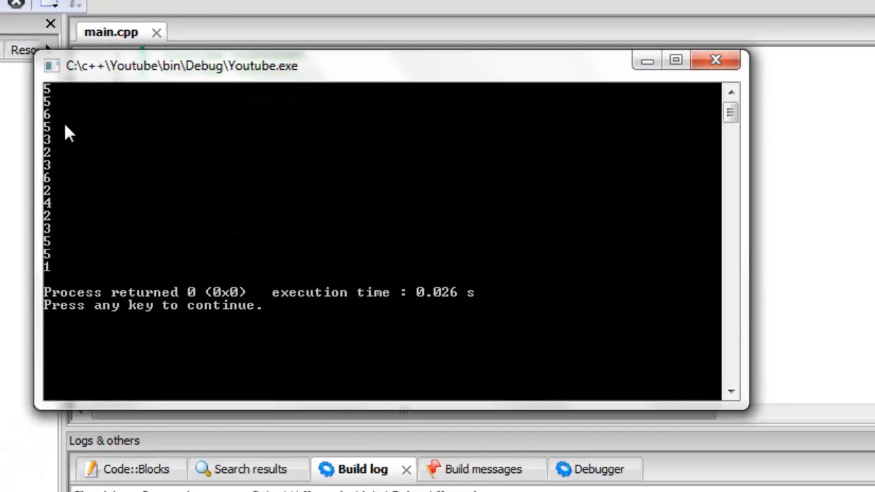
# Step: Change the srand seed to 13 and leave a blank line under the includes
pyautogui.click(714, 60)
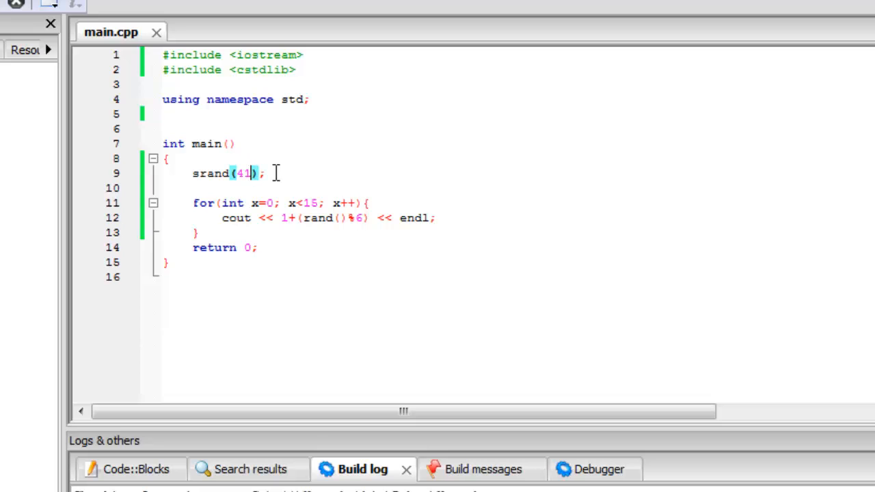
pyautogui.write('12')
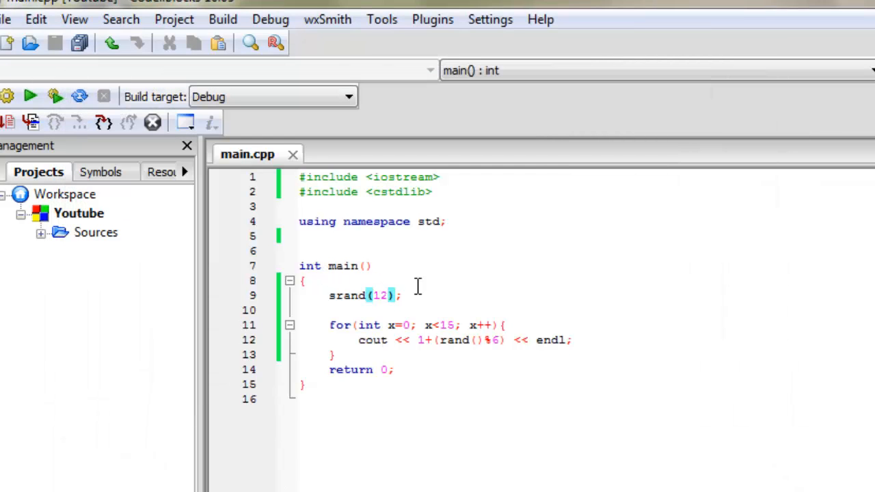
pyautogui.press('Backspace')
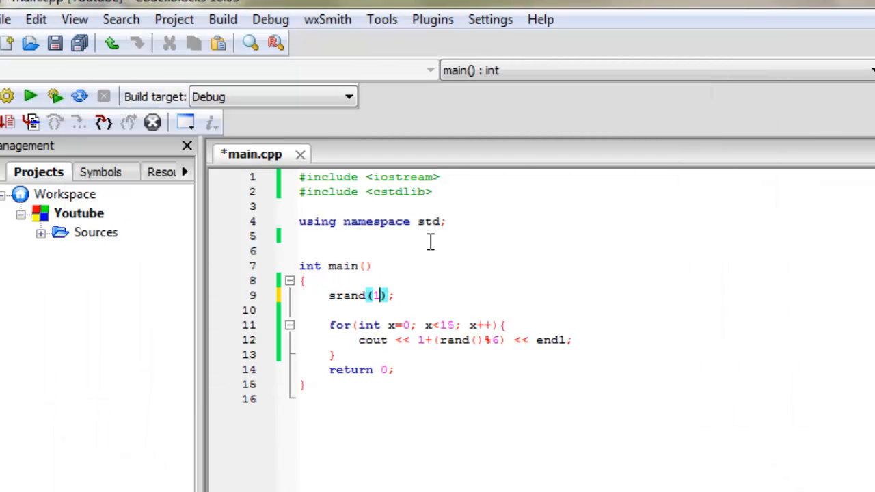
pyautogui.click(30, 96)
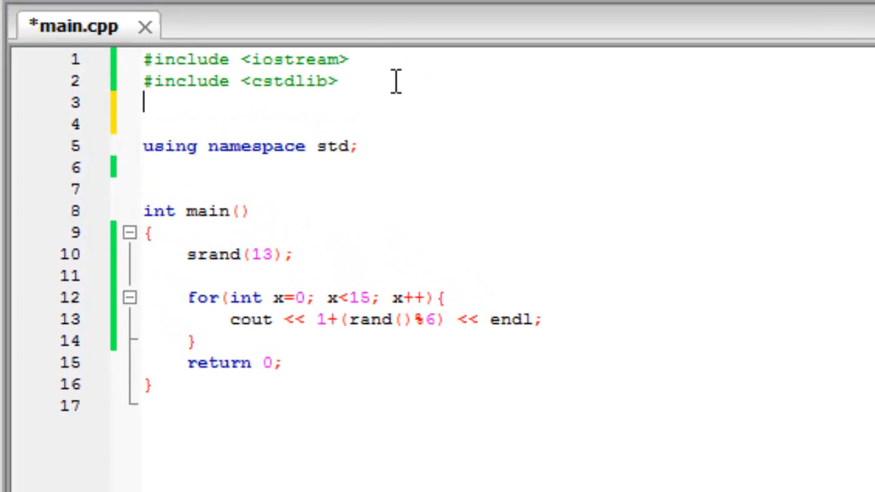
# Step: Write #include <ctime> on the blank third line
pyautogui.write('#incl')
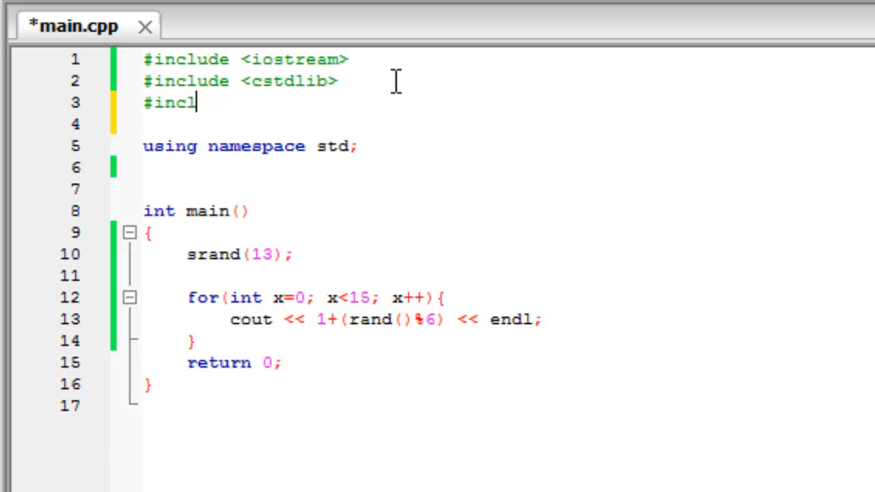
pyautogui.write('ude <')
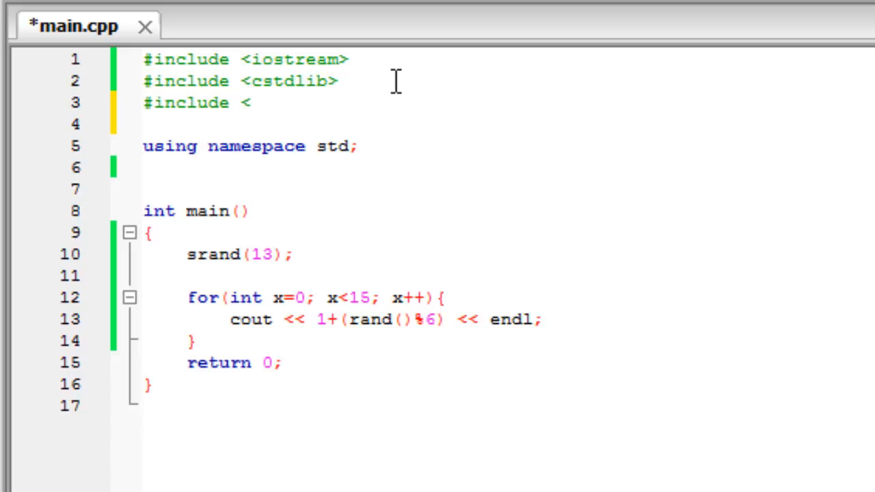
pyautogui.write('ctime>')
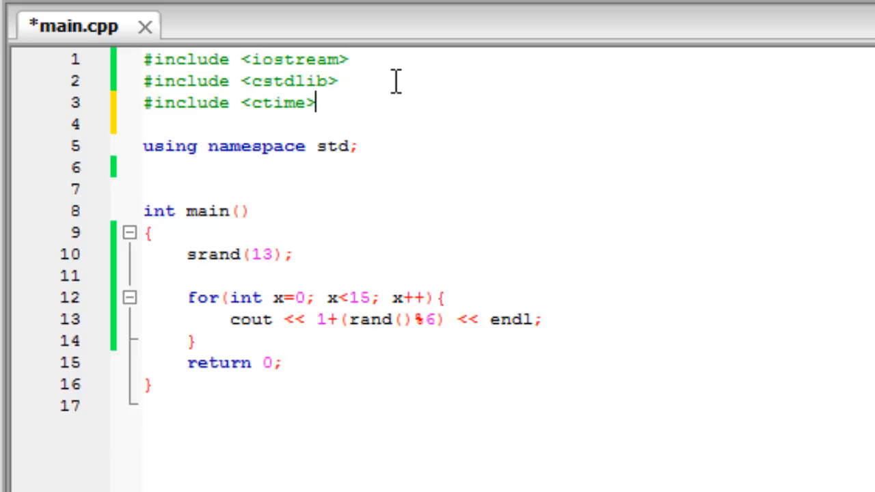
pyautogui.moveTo(316, 258)
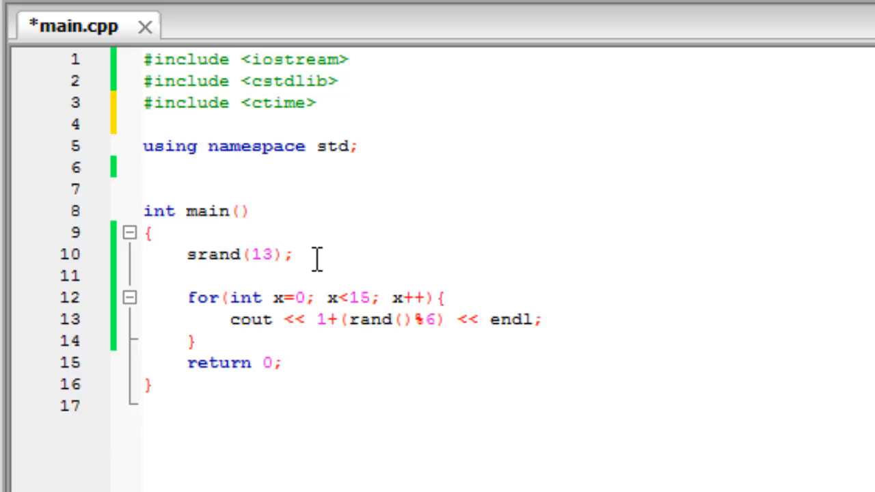
pyautogui.moveTo(316, 271)
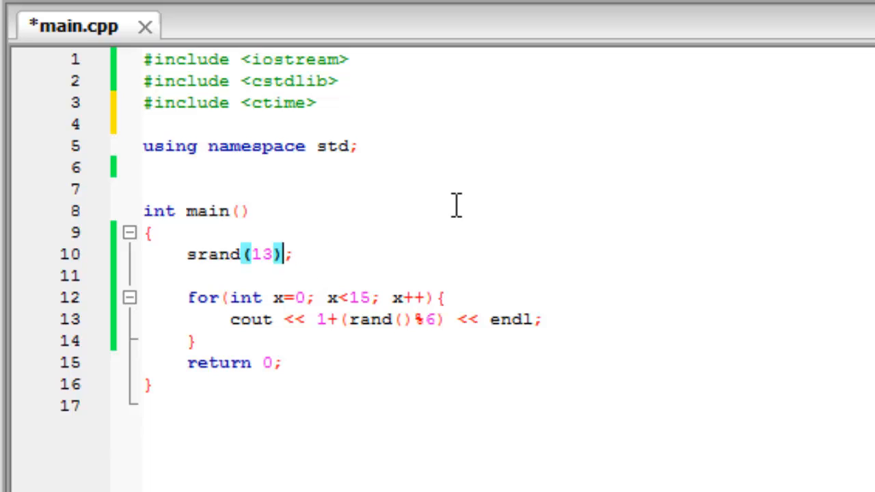
# Step: Replace the fixed seed so the call reads srand(time(0))
pyautogui.press('Backspace')
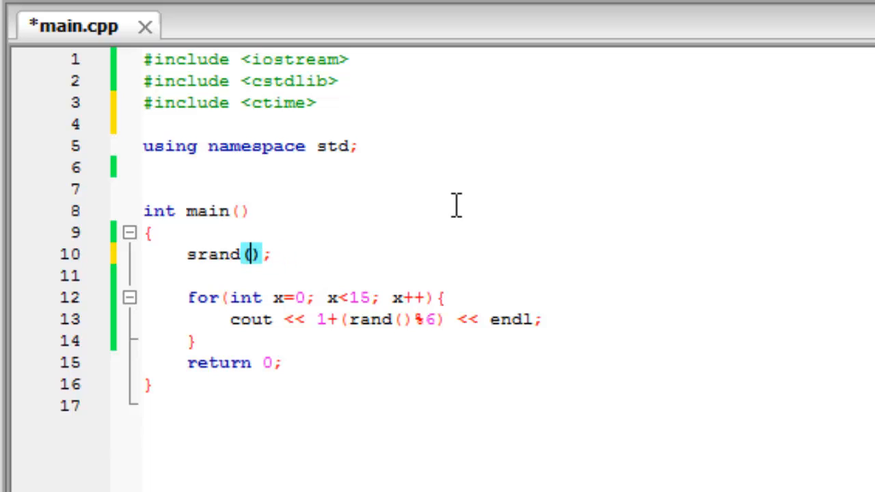
pyautogui.write('time')
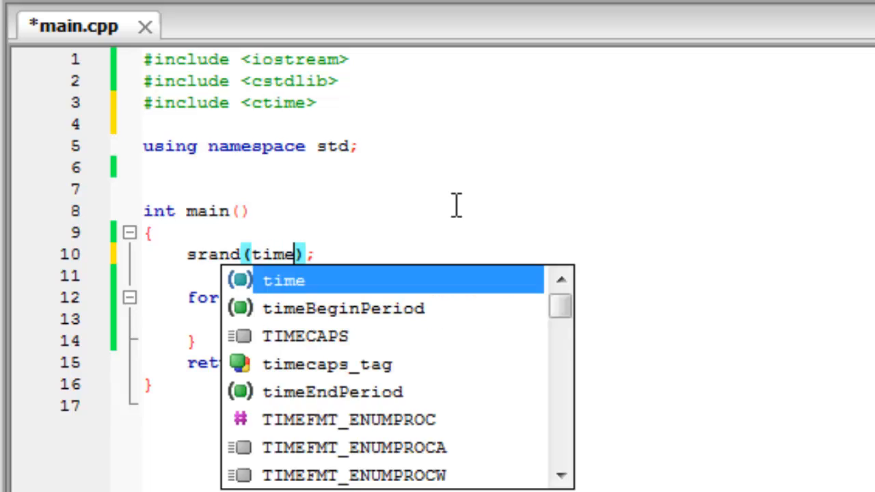
pyautogui.write('(0')
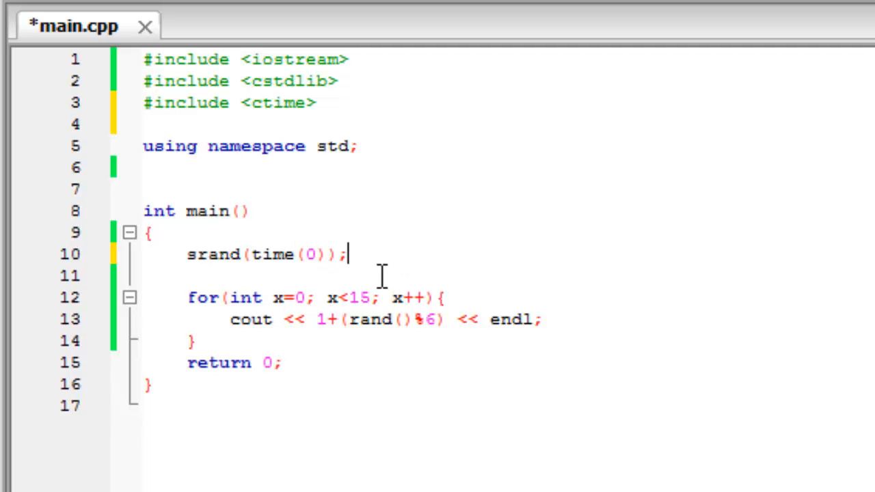
pyautogui.moveTo(344, 236)
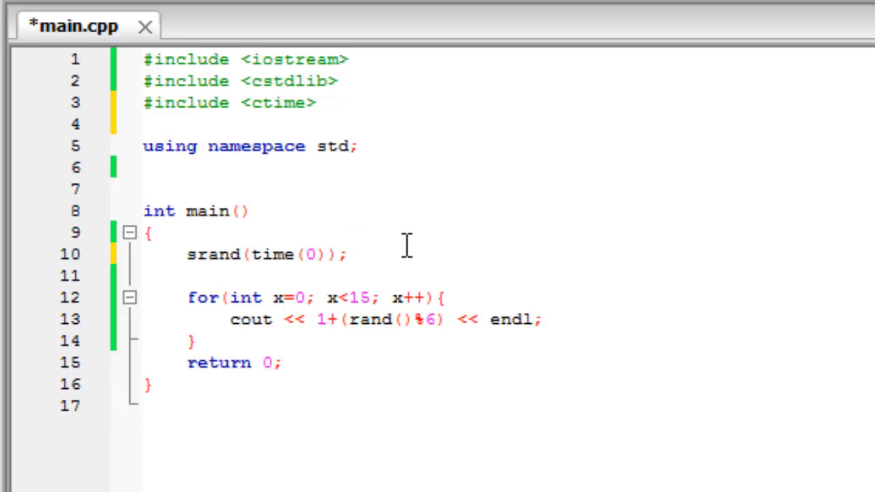
pyautogui.moveTo(404, 226)
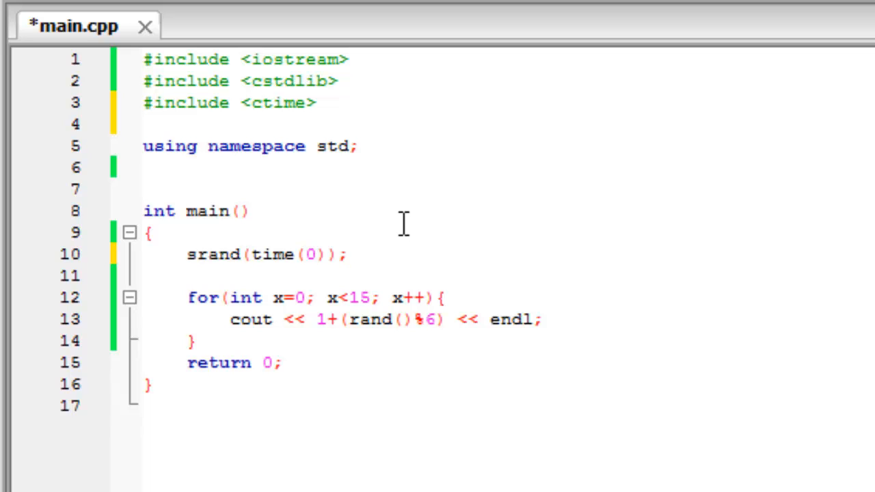
pyautogui.click(347, 254)
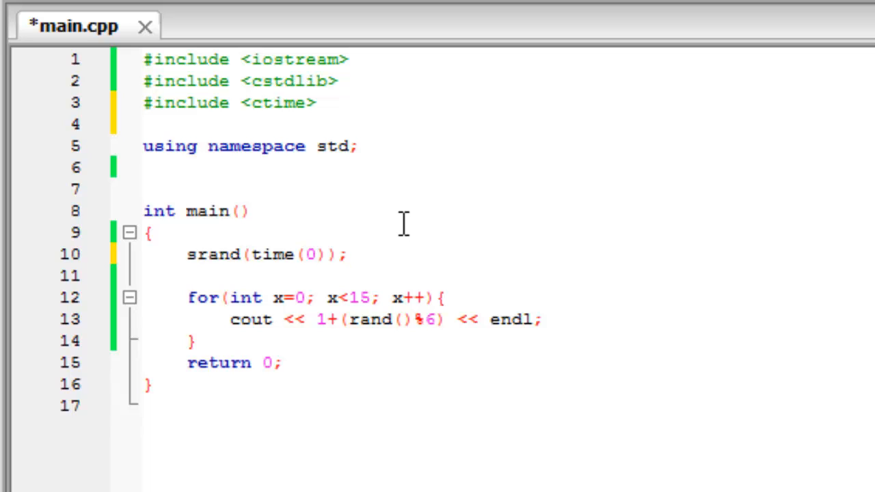
pyautogui.click(347, 254)
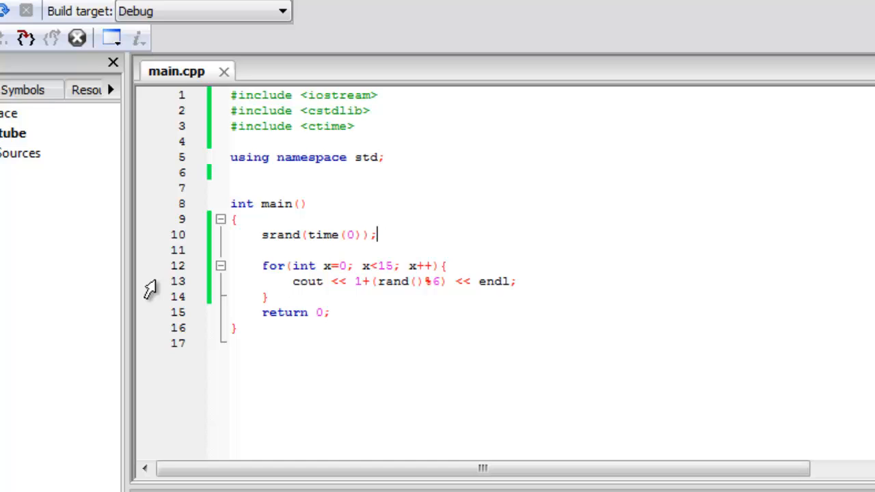
pyautogui.moveTo(651, 108)
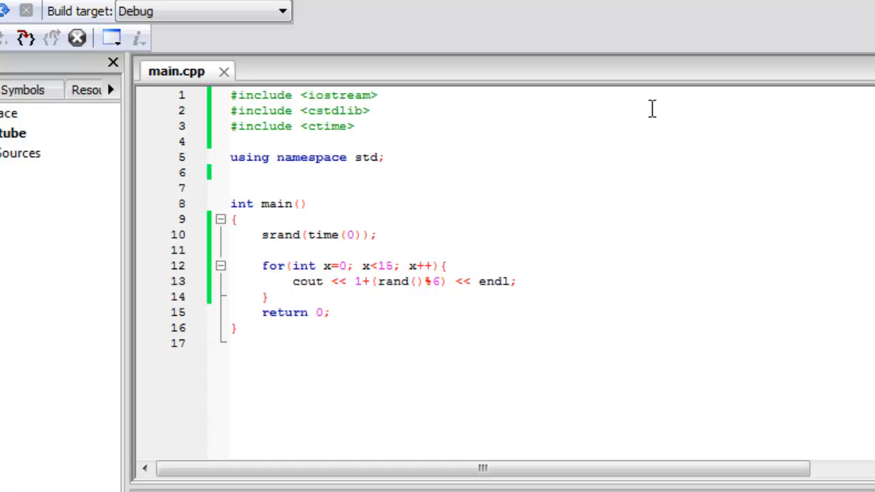
pyautogui.click(377, 235)
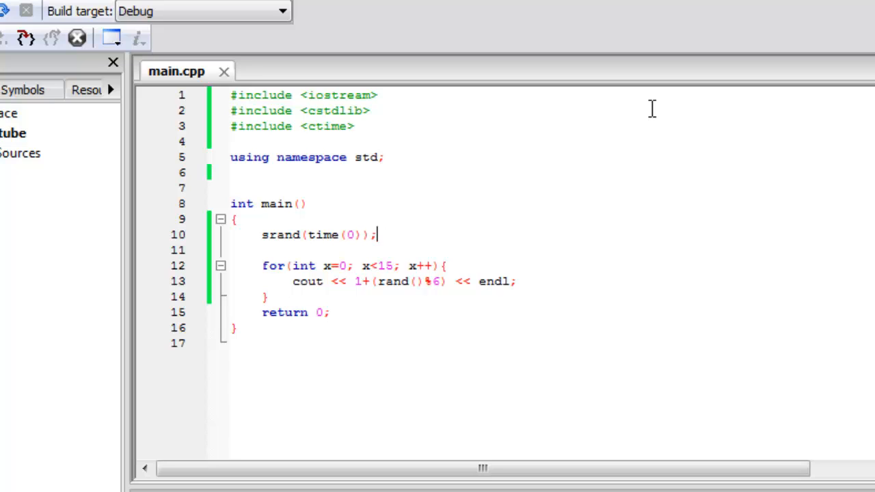
pyautogui.moveTo(667, 44)
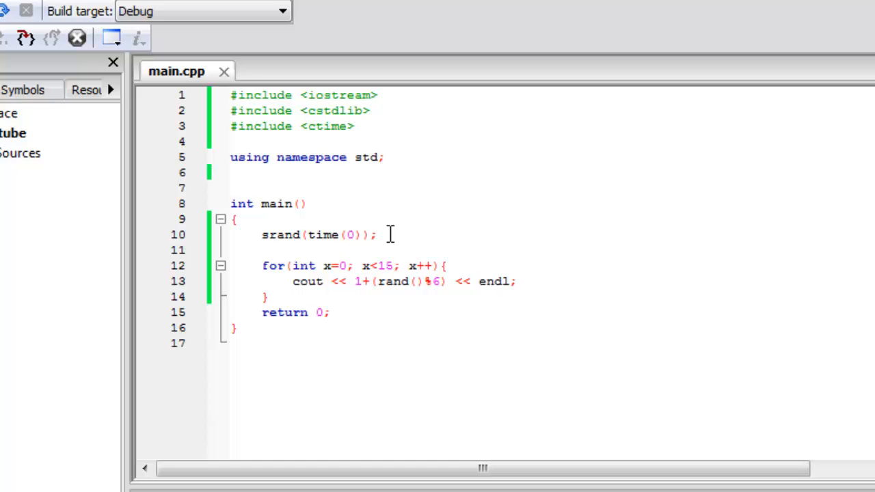
pyautogui.moveTo(386, 218)
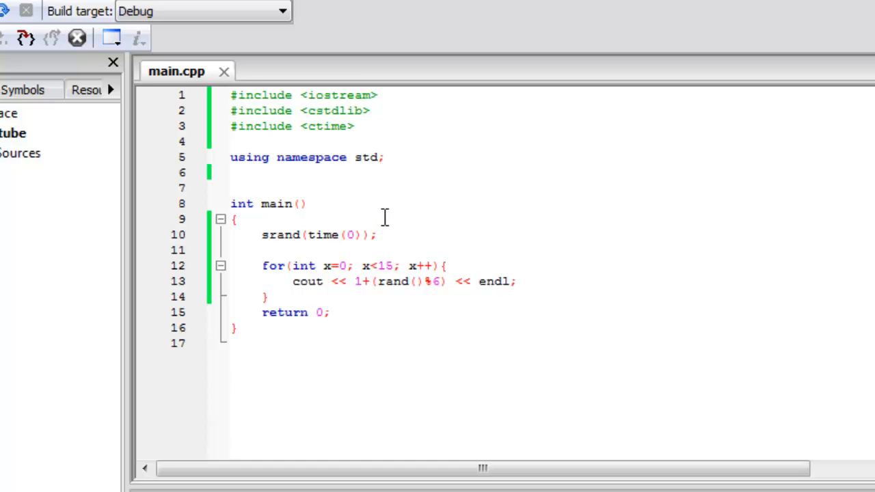
pyautogui.moveTo(419, 238)
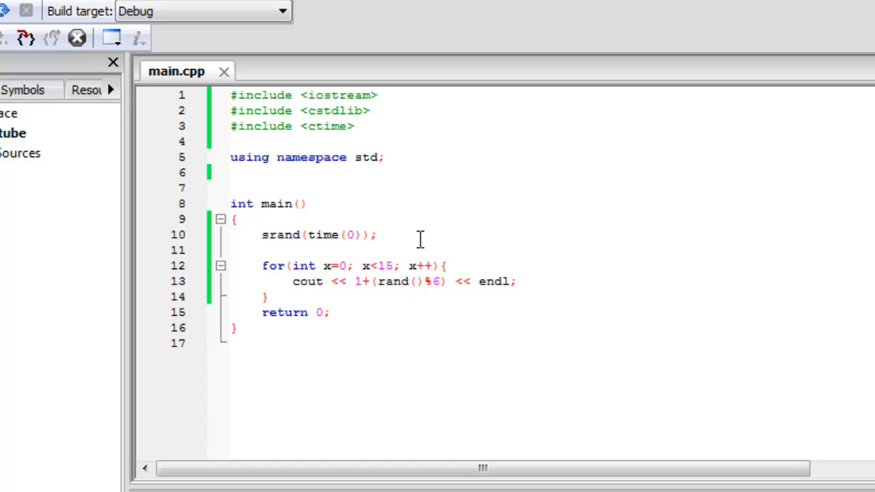